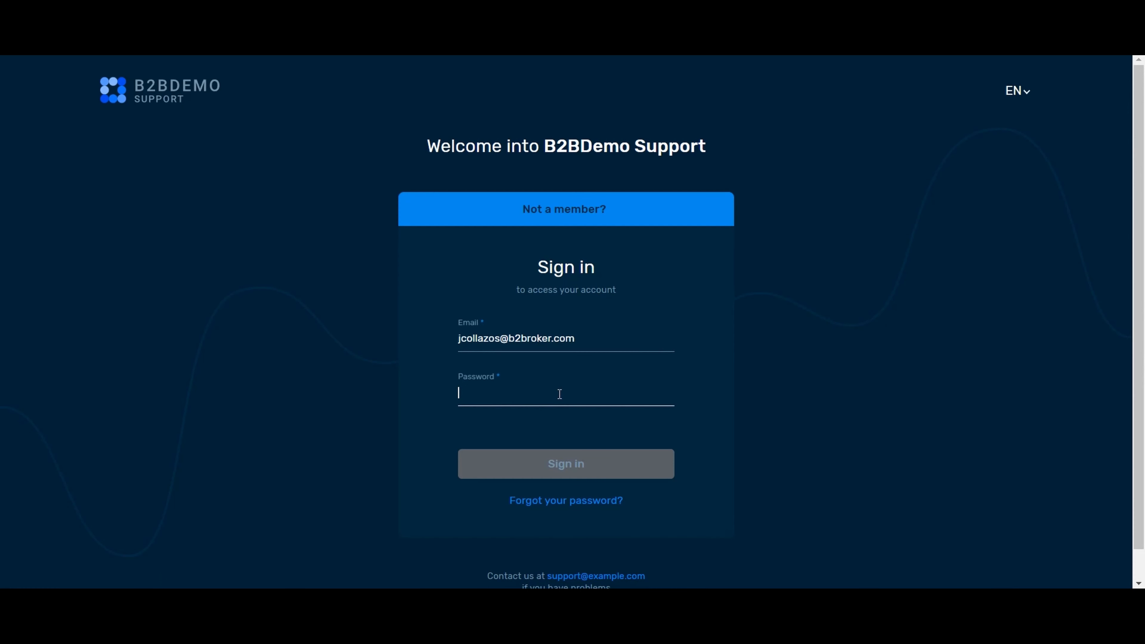
Attempt sign-in with the client's email and get the 'Invalid email or password' warning
click(565, 464)
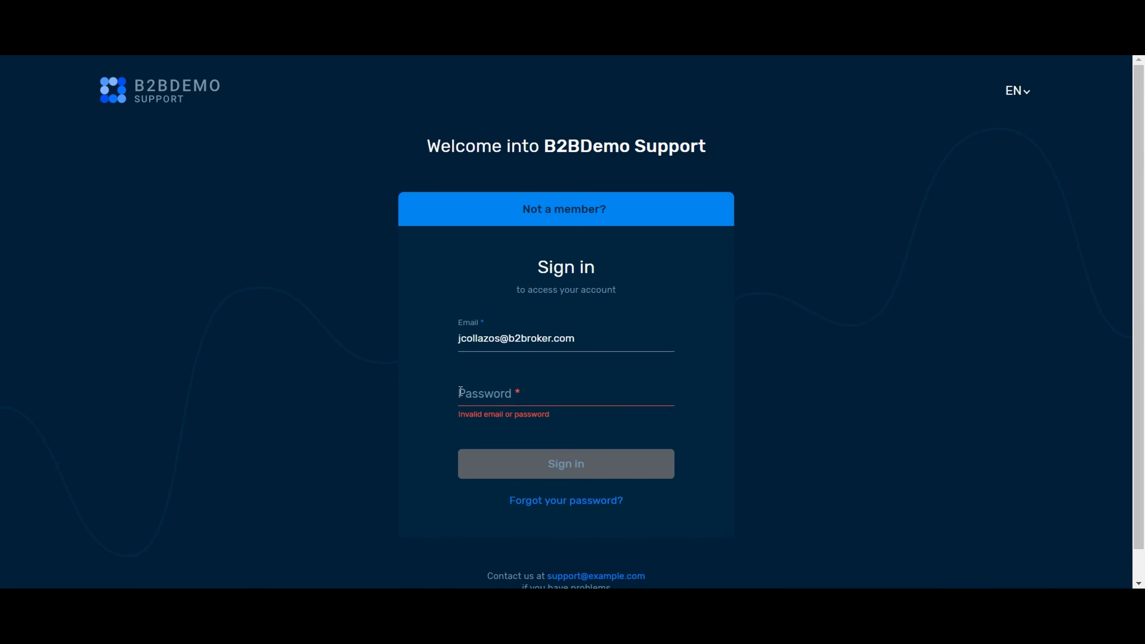
click(565, 500)
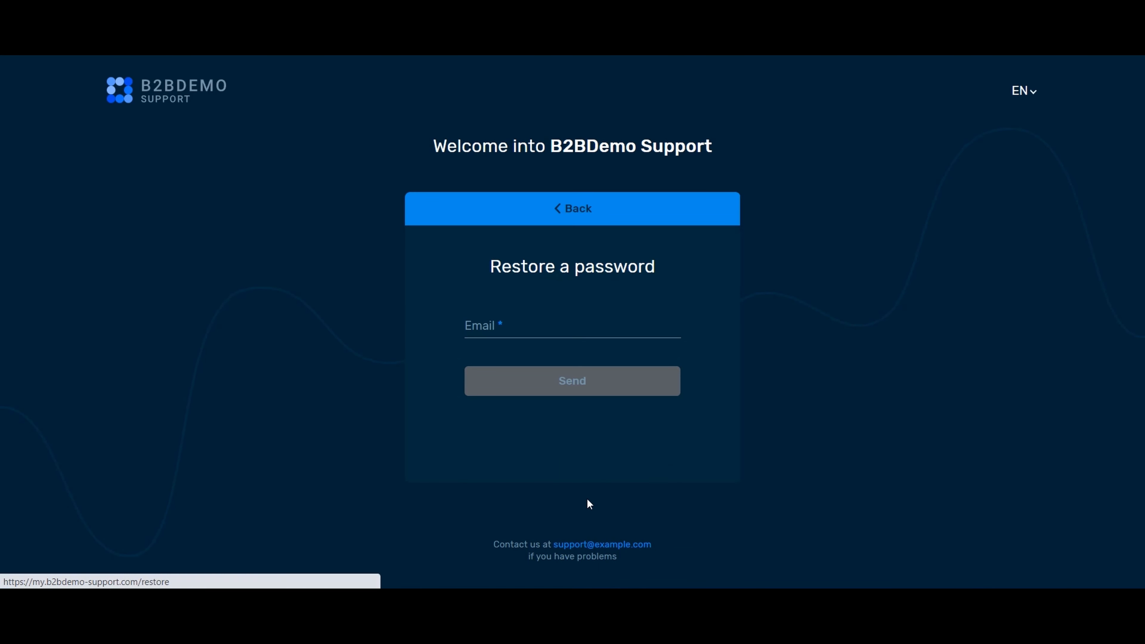
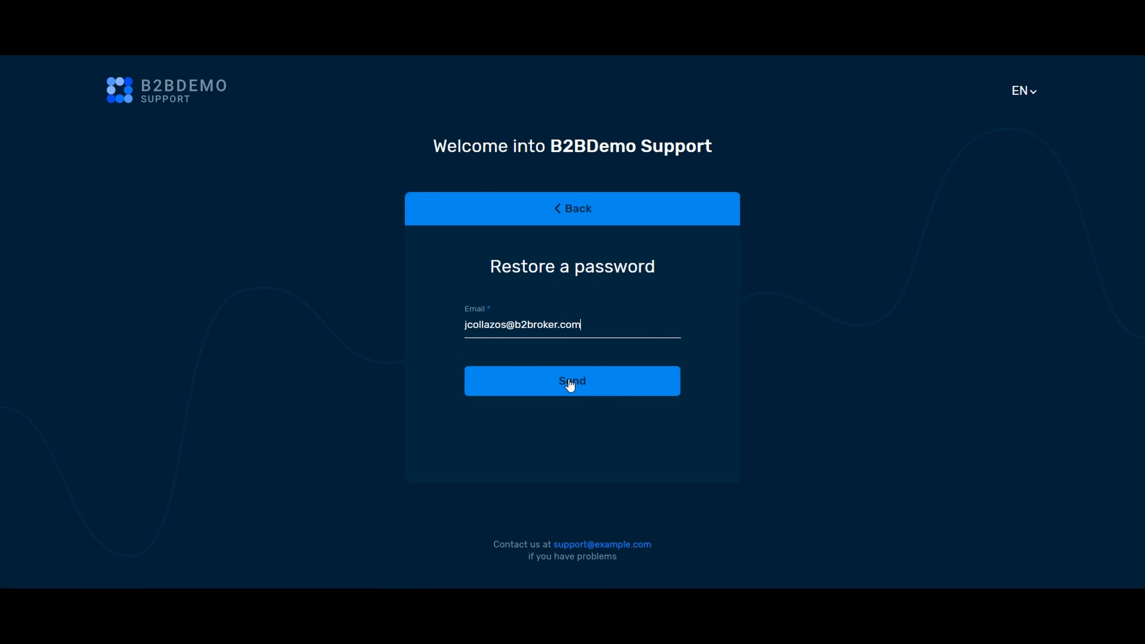
click(572, 380)
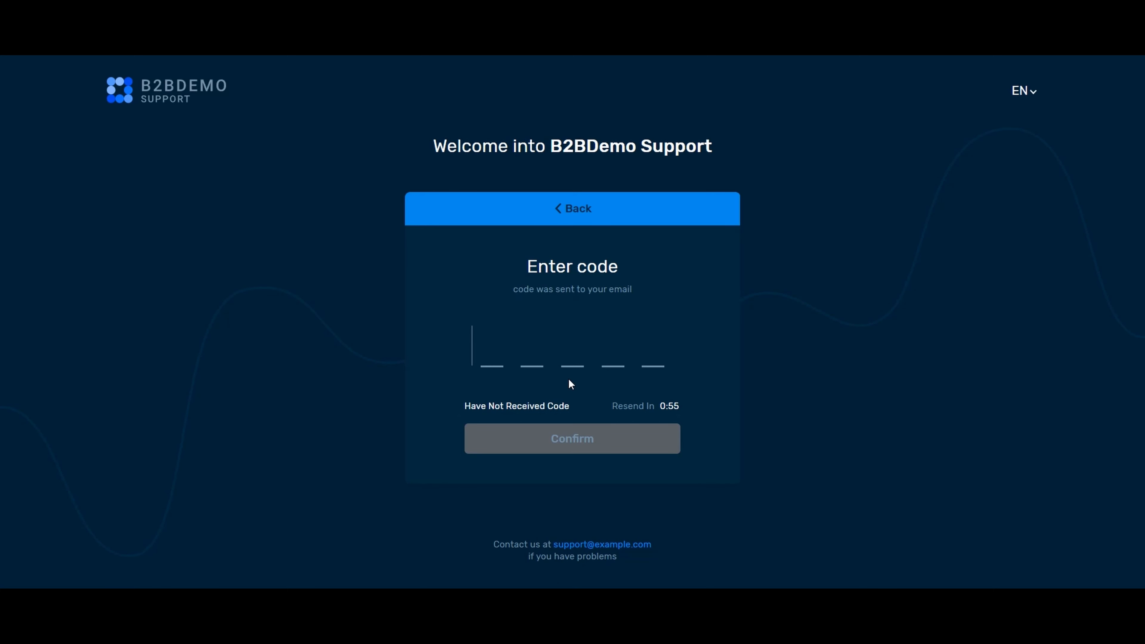
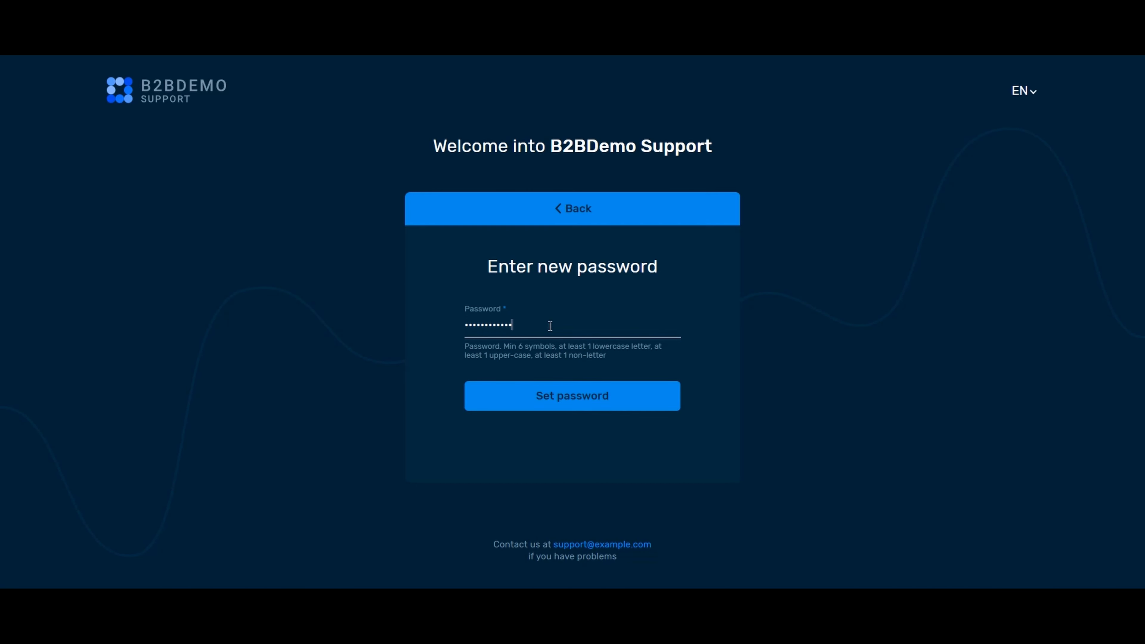
Enter the emailed code, set a new password and save it
click(572, 395)
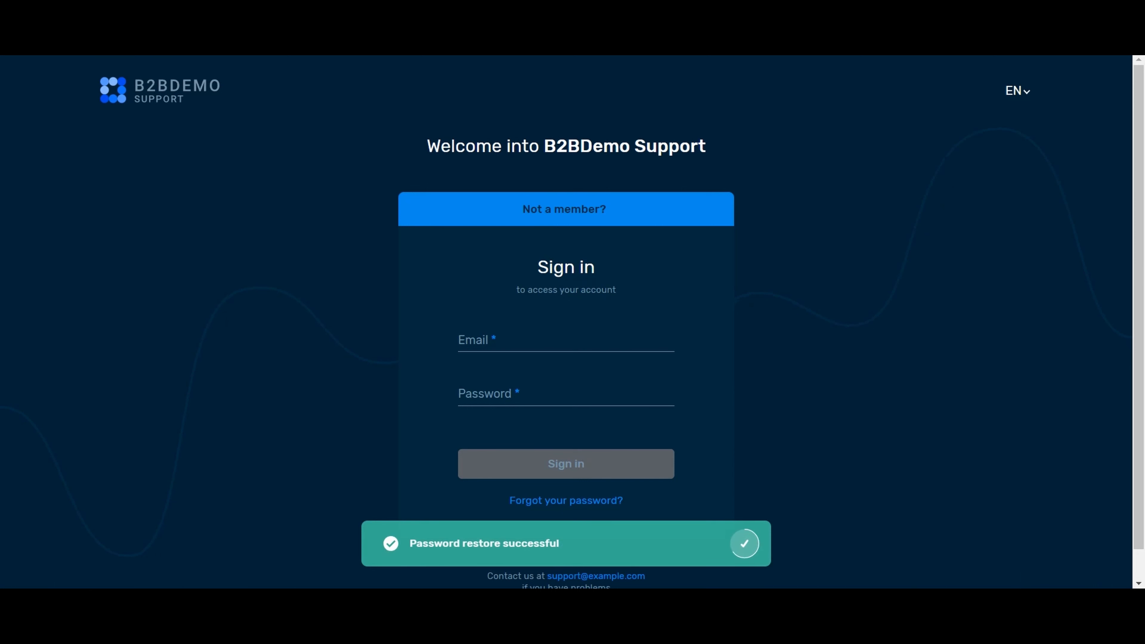
click(566, 463)
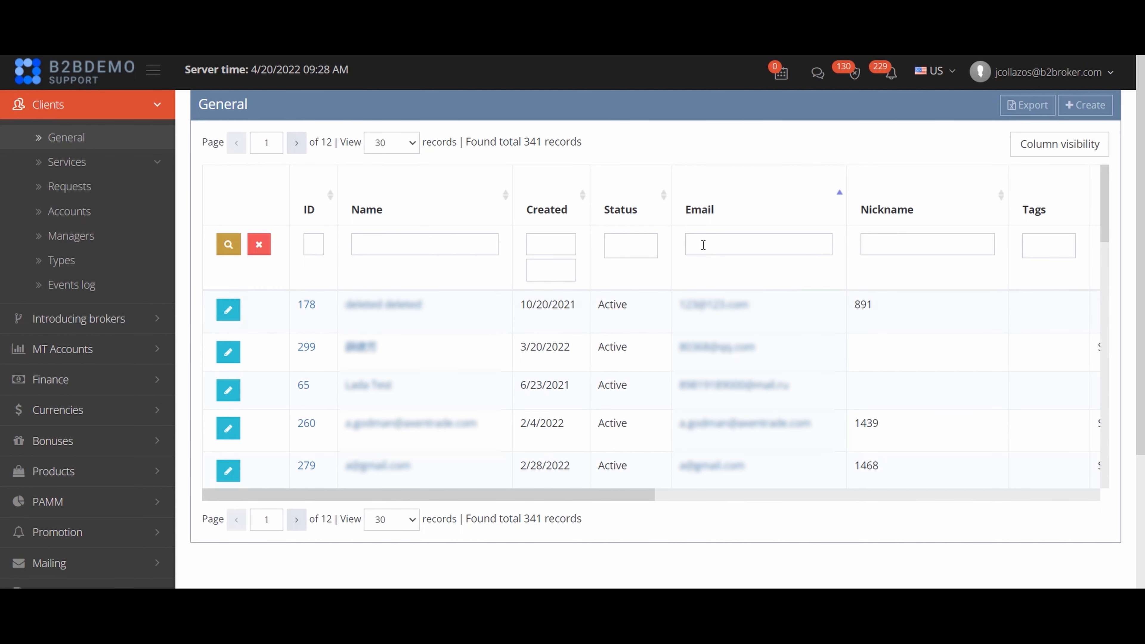
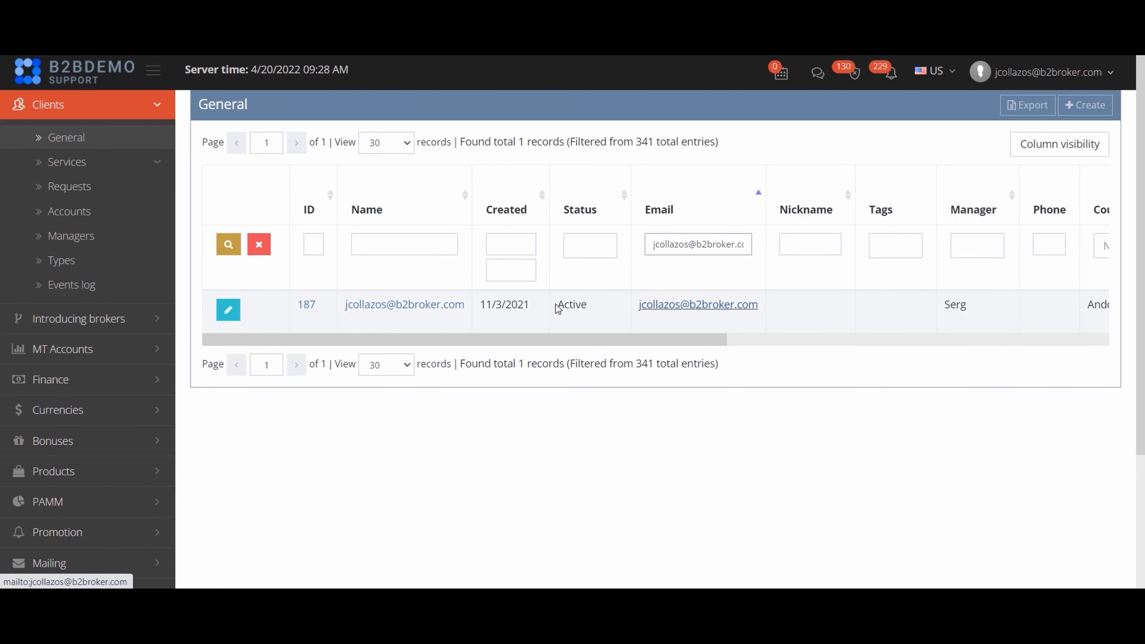
click(228, 310)
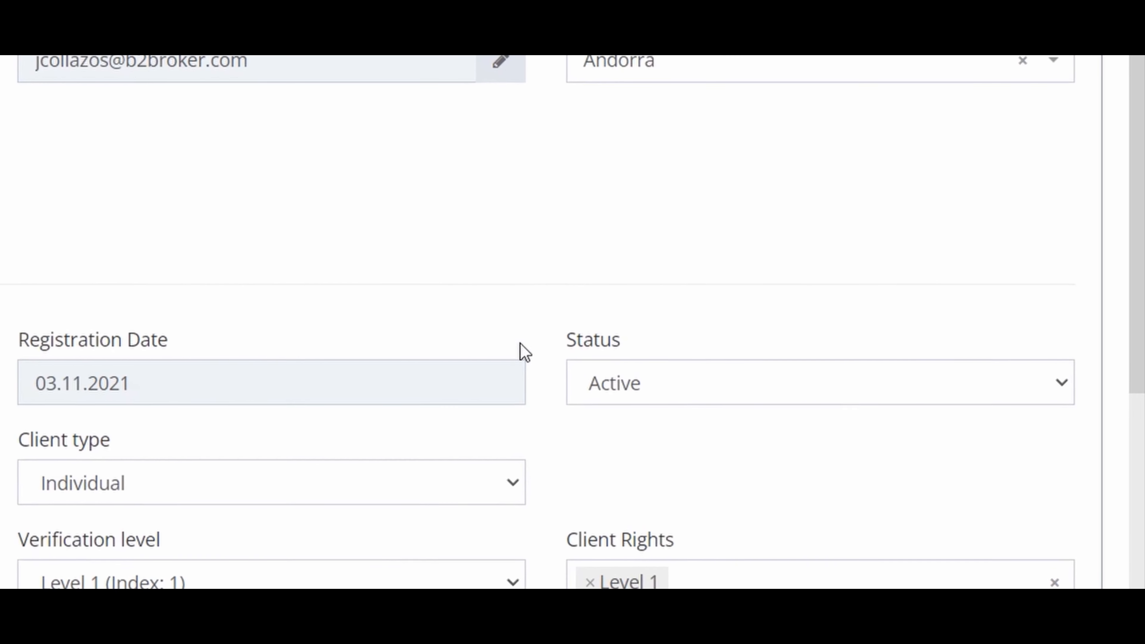
Confirm the client's status is Active and save the client record
click(818, 383)
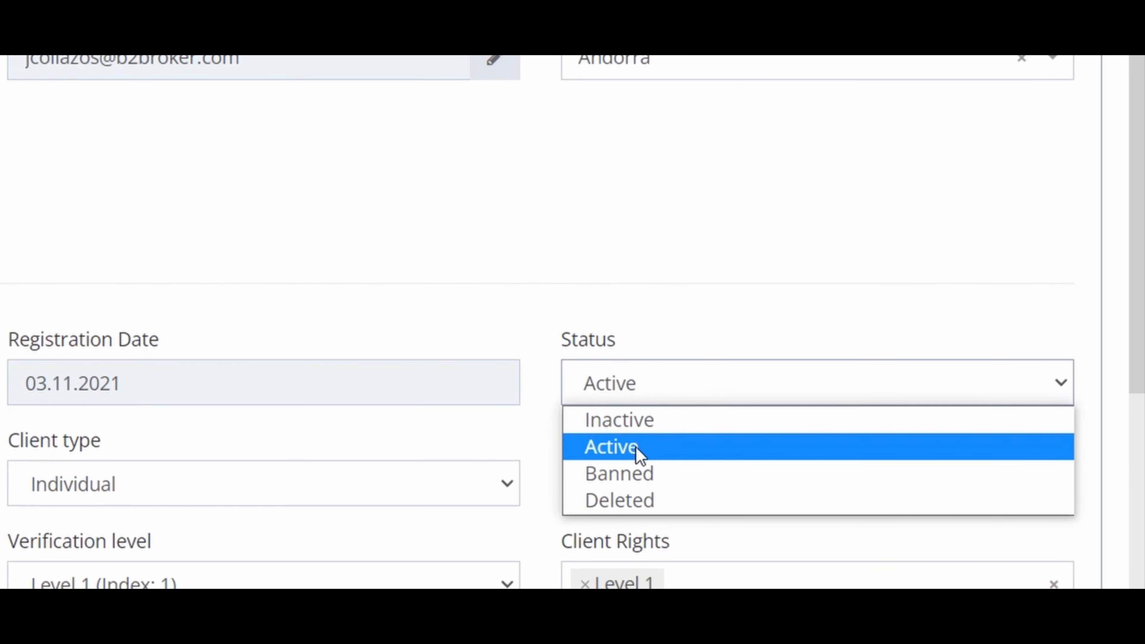
mouse_move(635, 459)
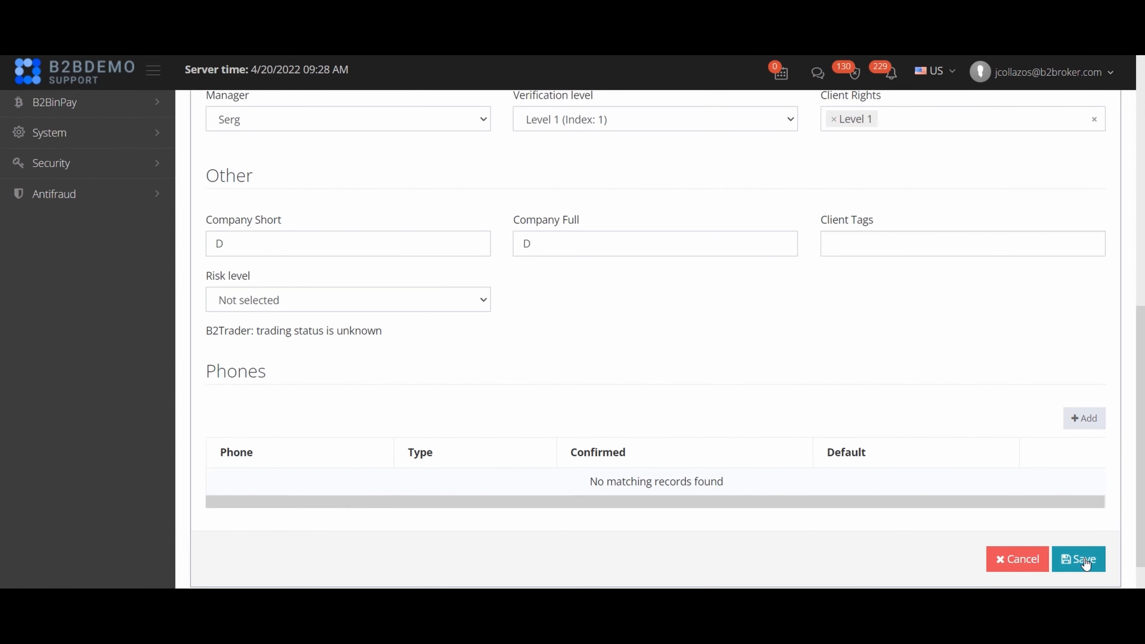
click(1078, 558)
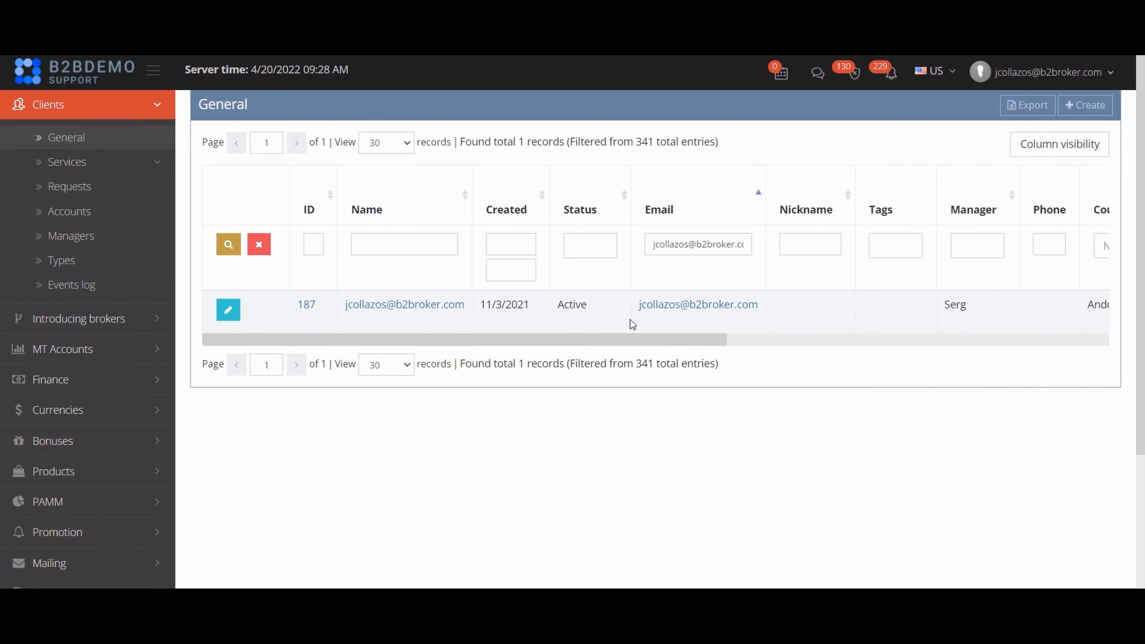
mouse_move(305, 321)
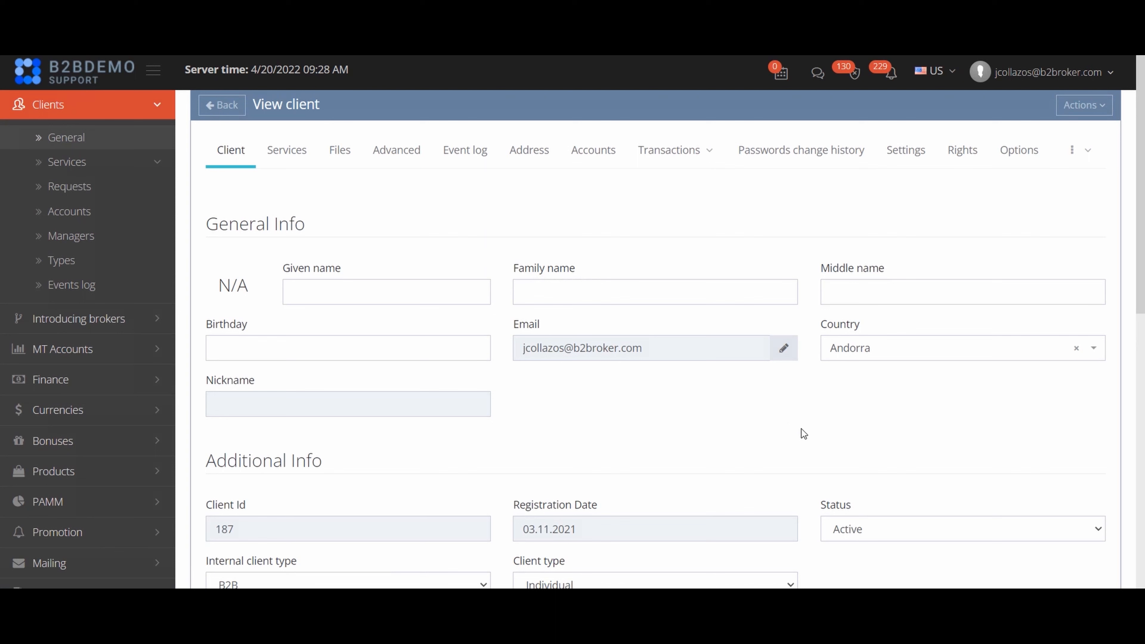
click(1072, 150)
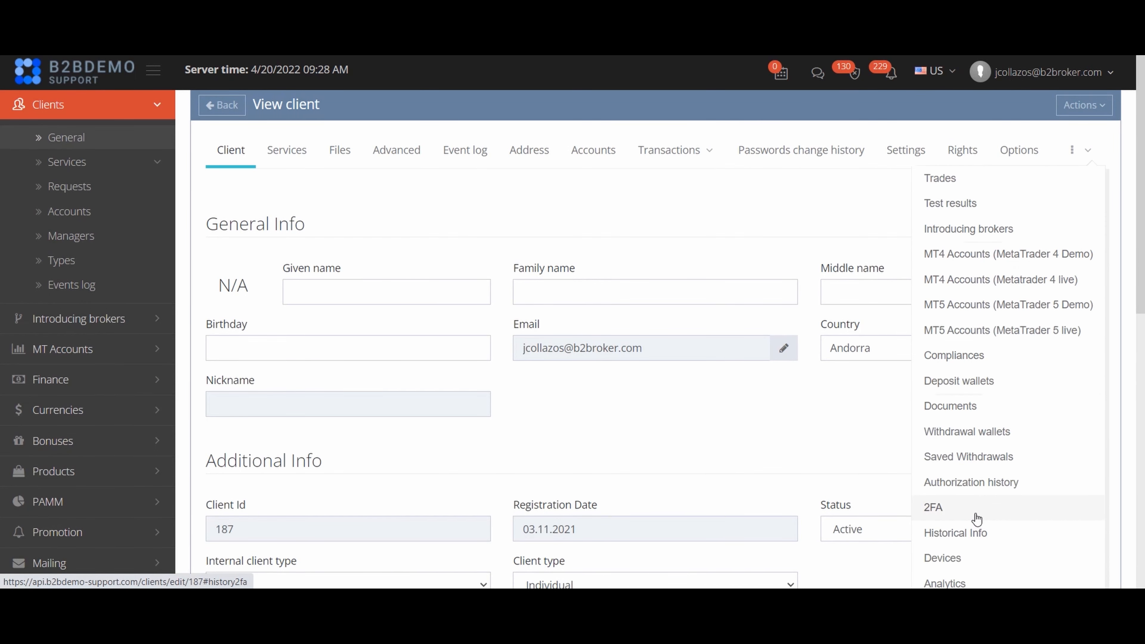
click(933, 507)
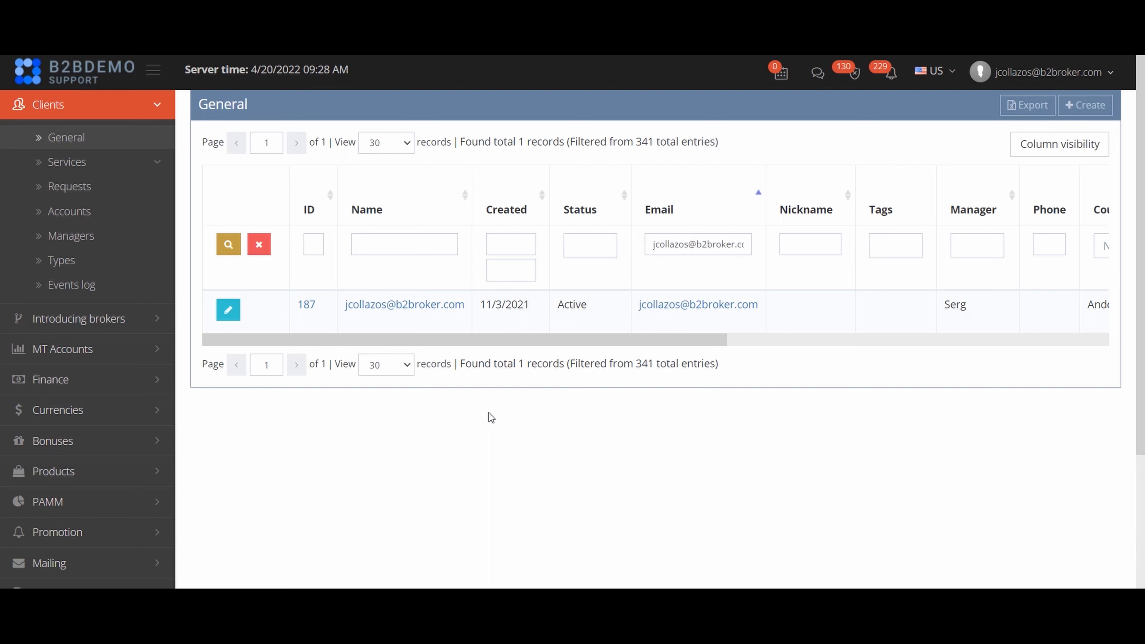
Navigate to System > SMS > Providers, showing the Nexmo provider marked Yes
scroll(down, 3)
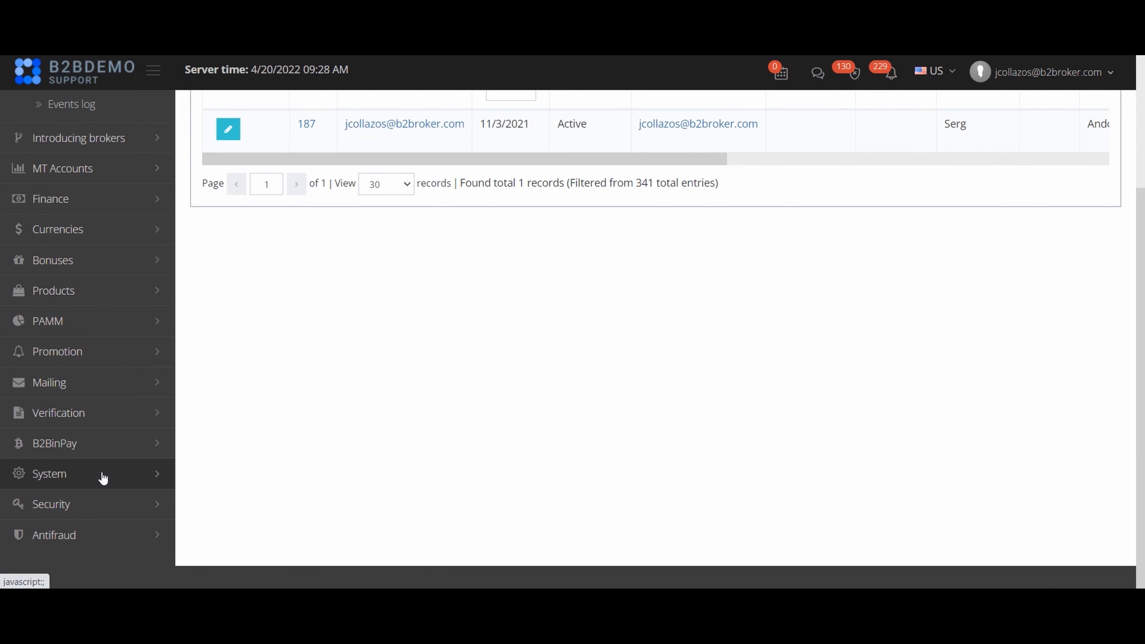
click(49, 472)
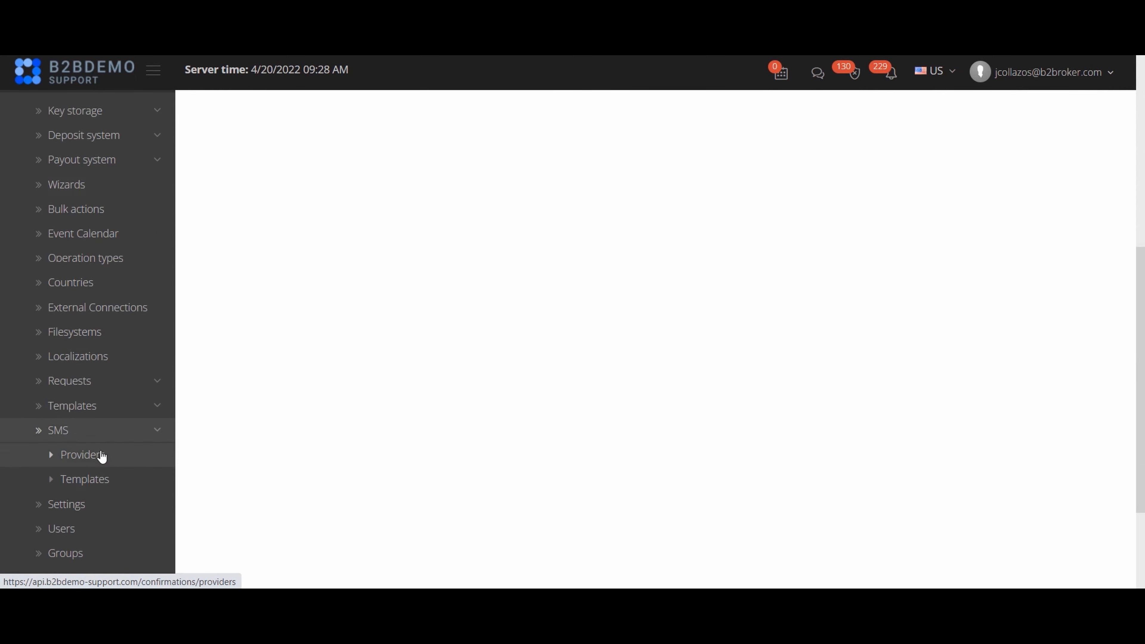
click(82, 454)
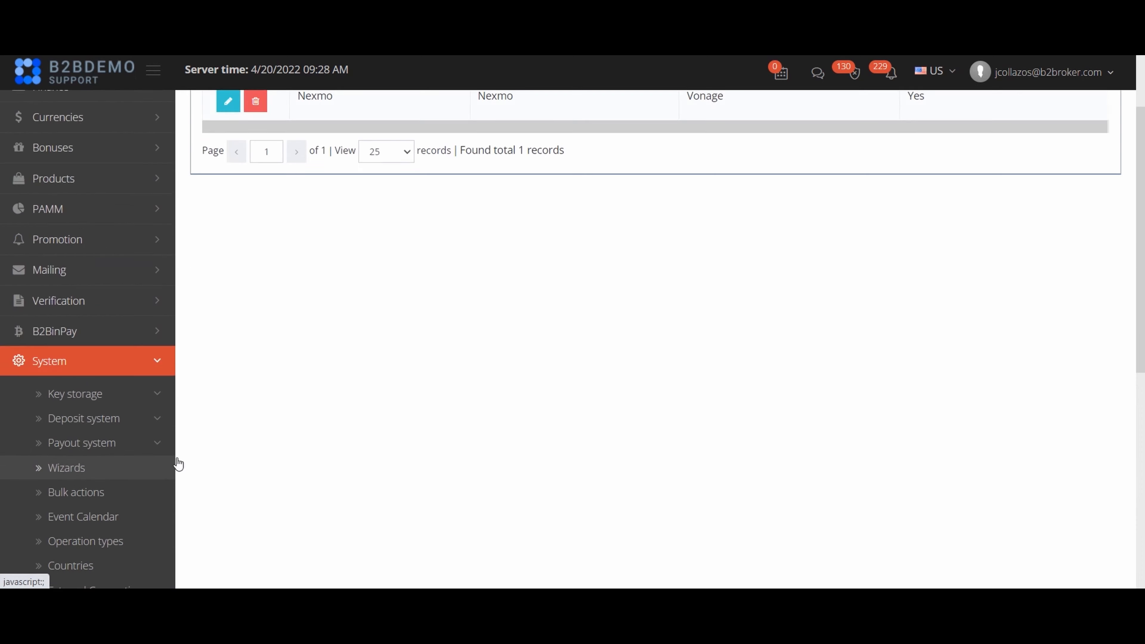